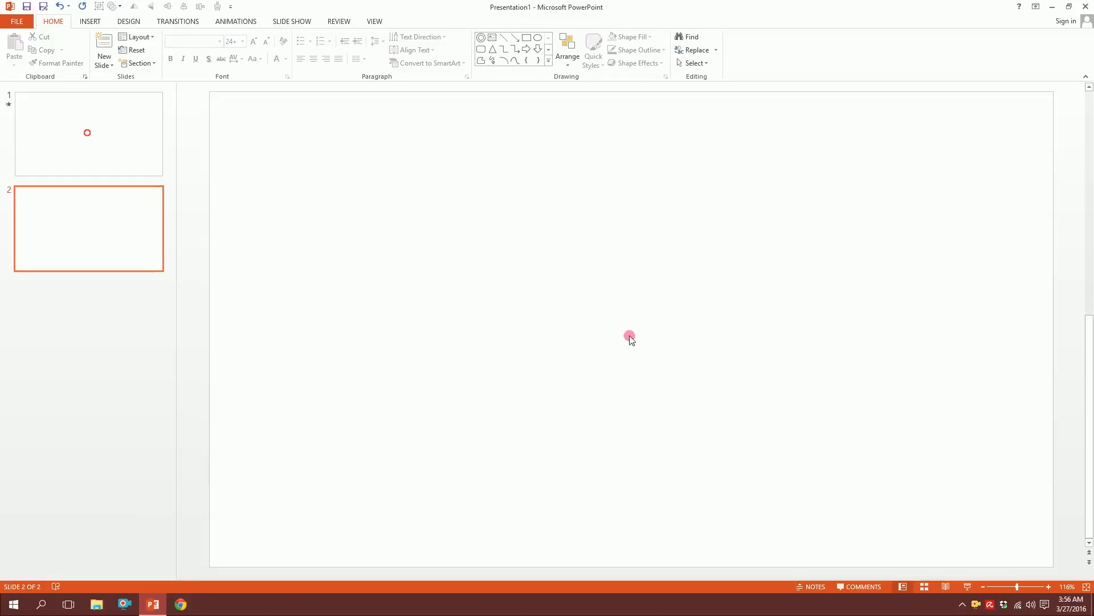
Step: Insert a Donut from Basic Shapes near the centre of blank slide 2
left_click(89, 21)
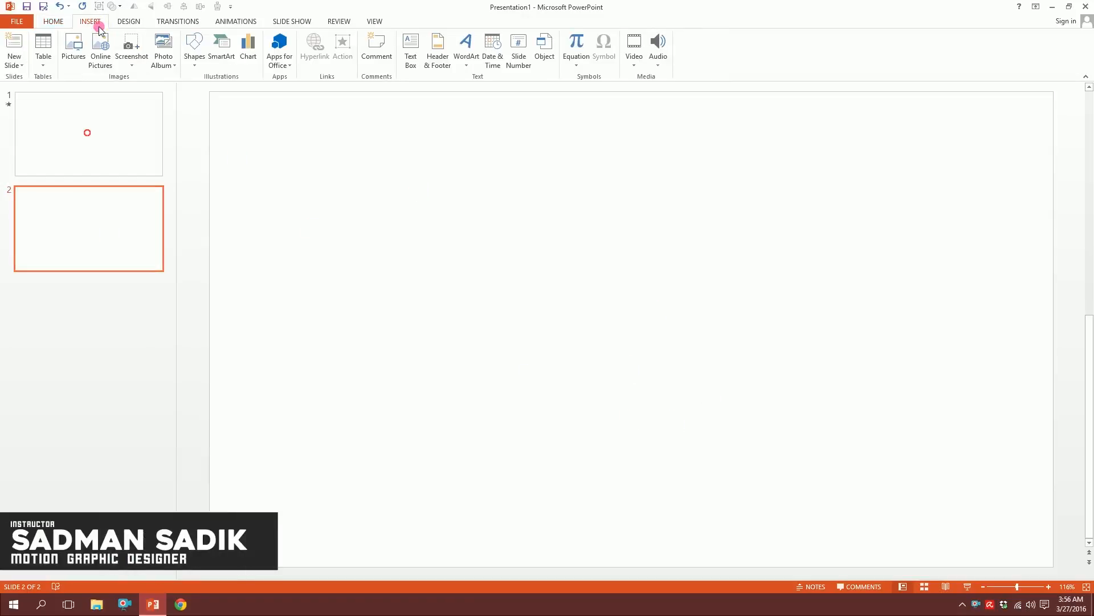
left_click(194, 49)
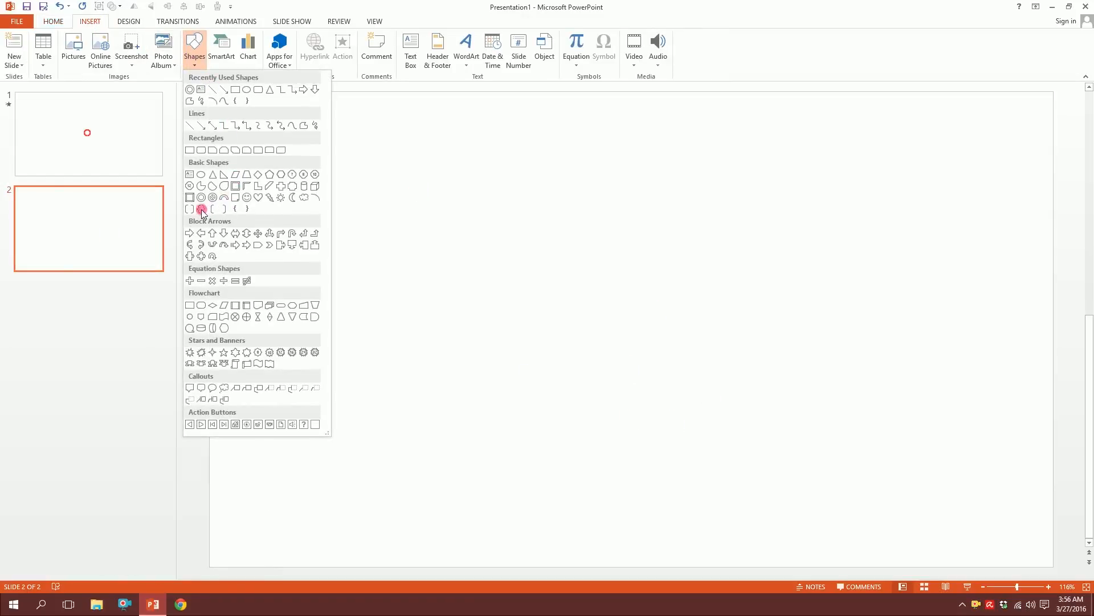
left_click(201, 210)
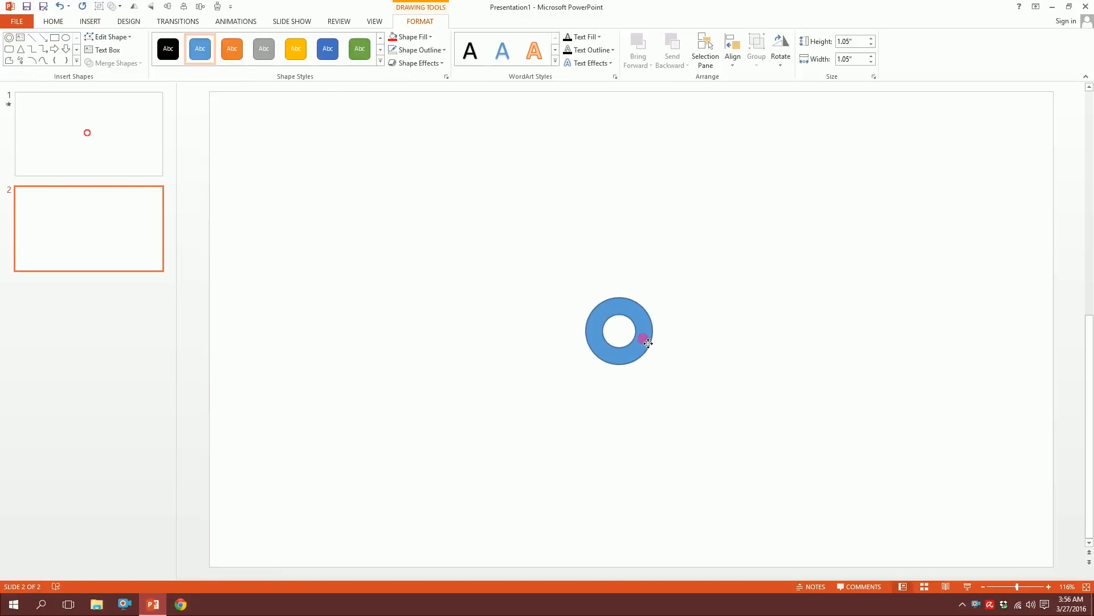
Step: Set the donut's outline to No Outline and open its fill colours for red
left_click(618, 331)
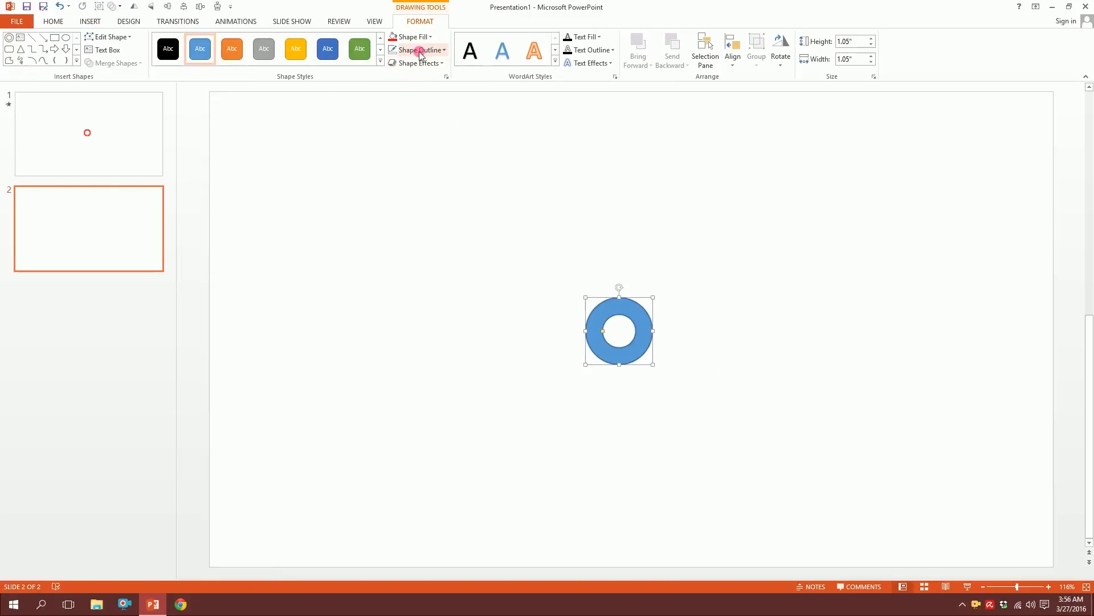
left_click(416, 49)
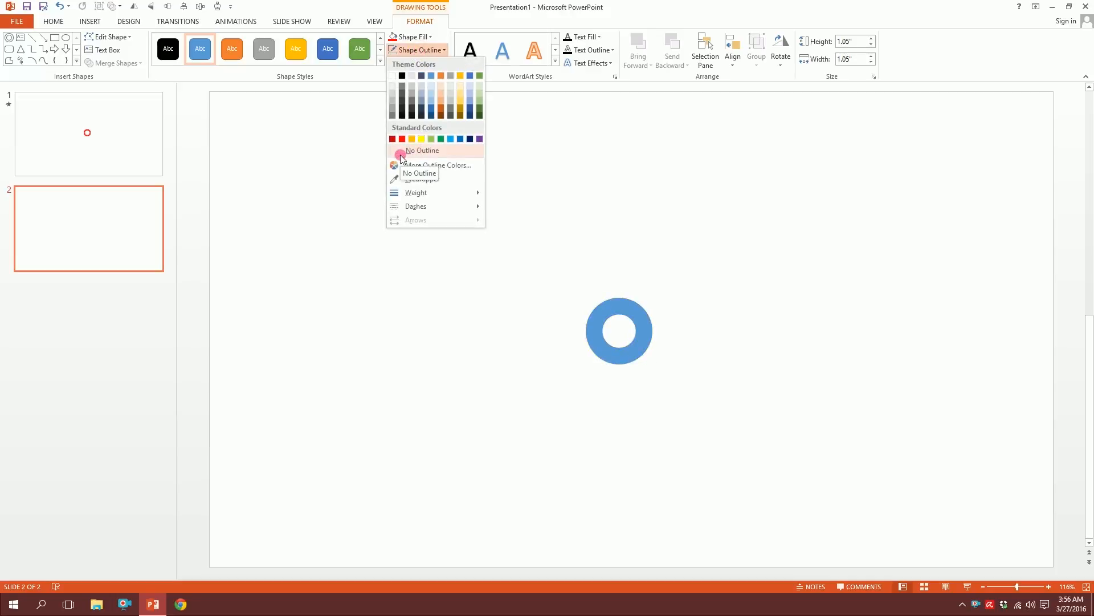
left_click(411, 37)
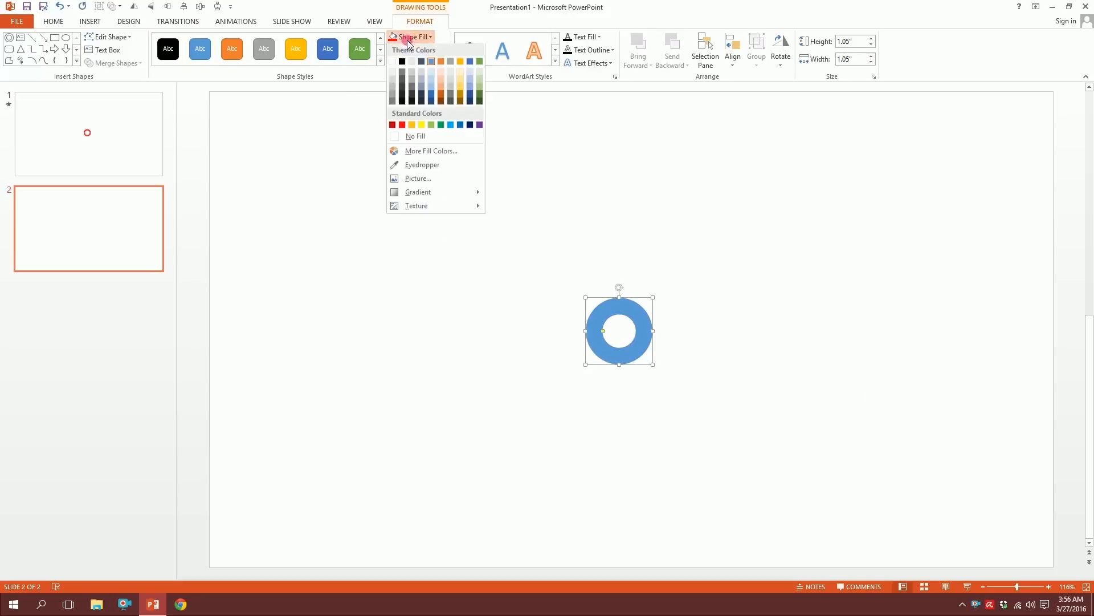
left_click(392, 125)
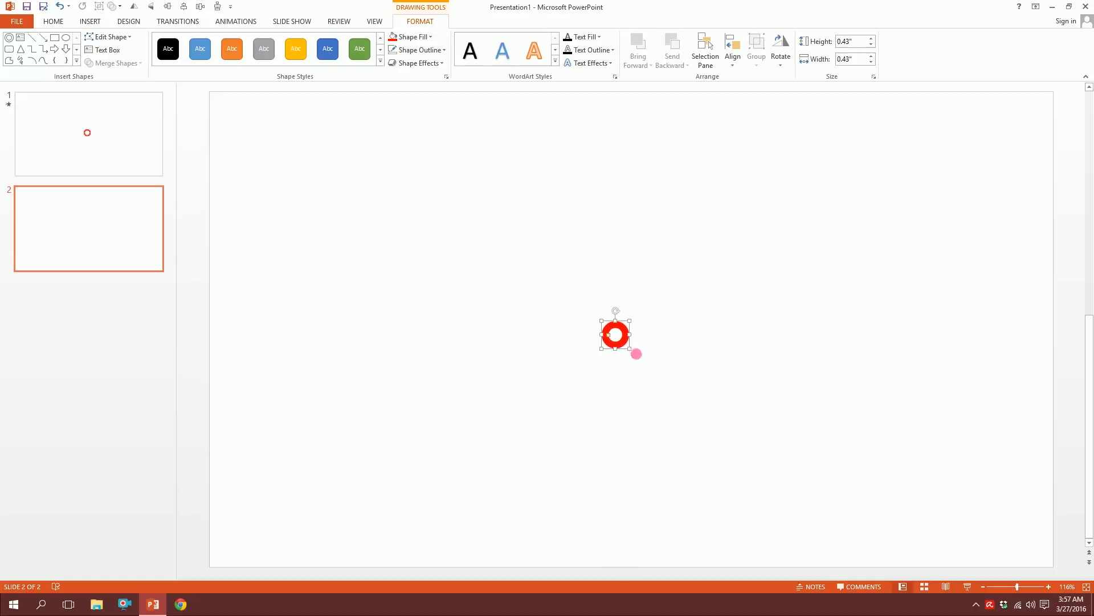
Step: Apply the Grow/Shrink emphasis animation to the donut and show the Animation Pane
left_click(236, 22)
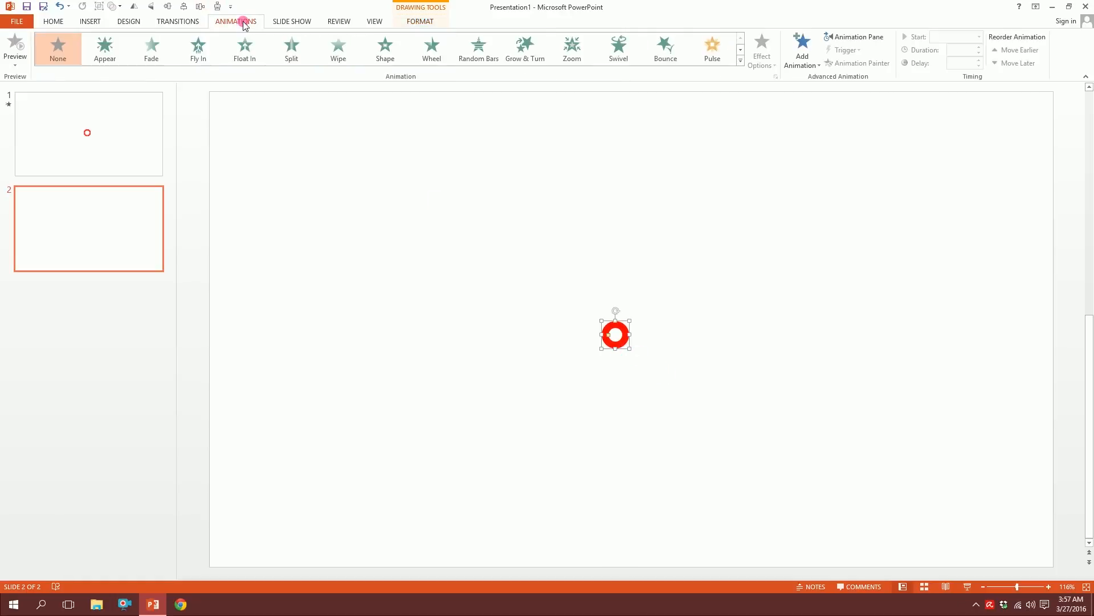
left_click(740, 65)
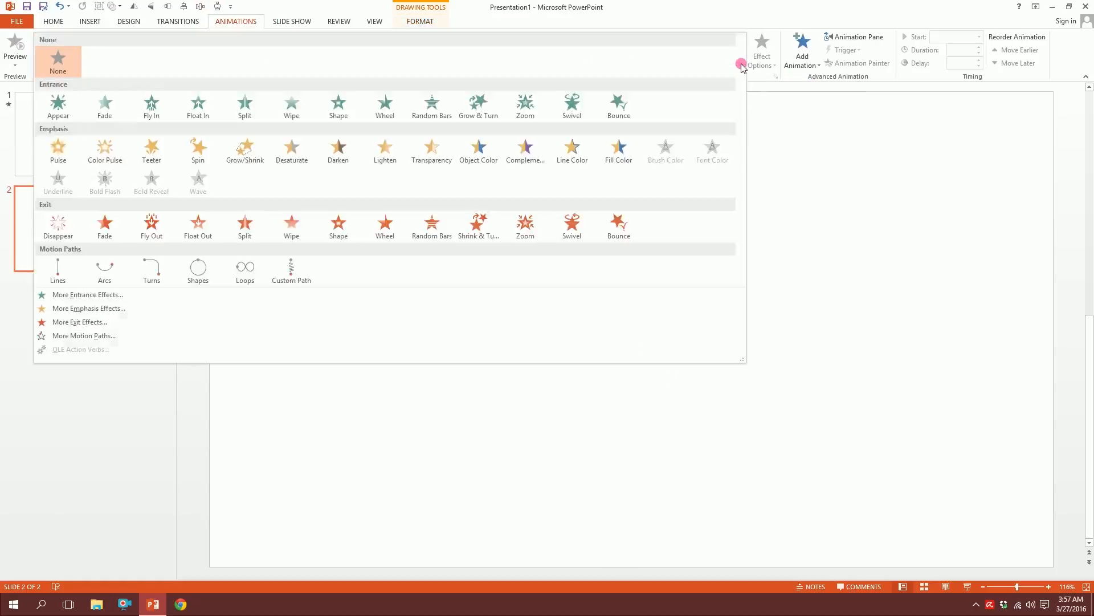
mouse_move(385, 226)
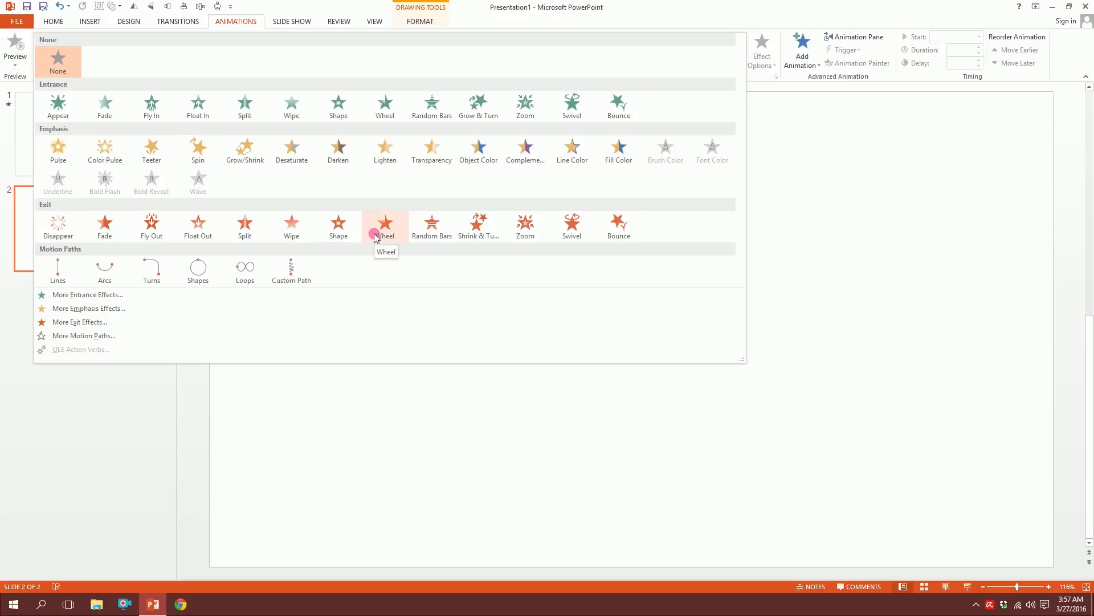
mouse_move(244, 148)
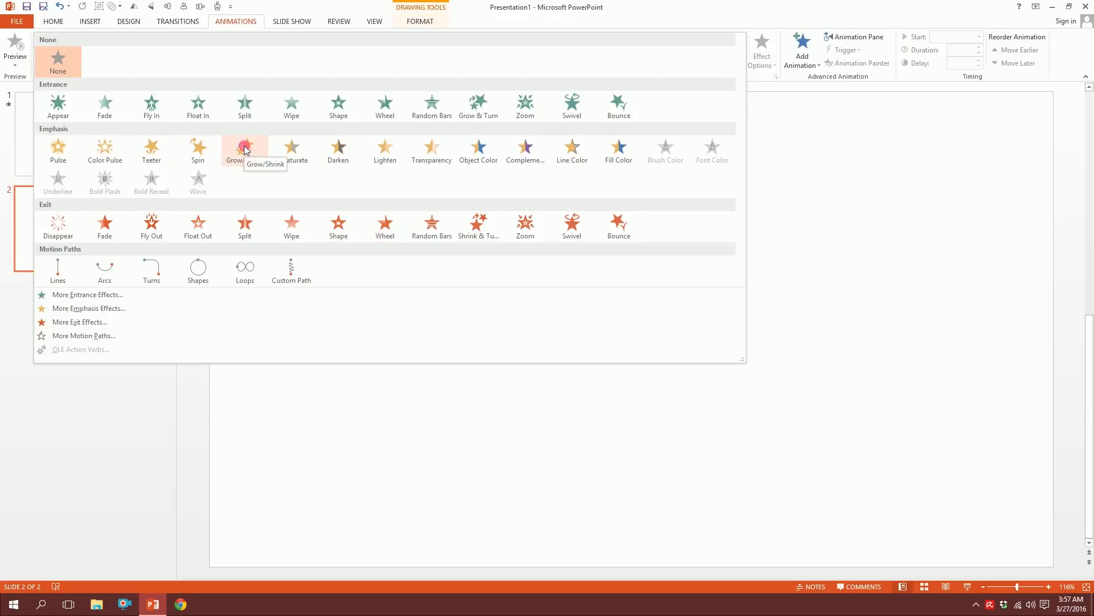
left_click(245, 150)
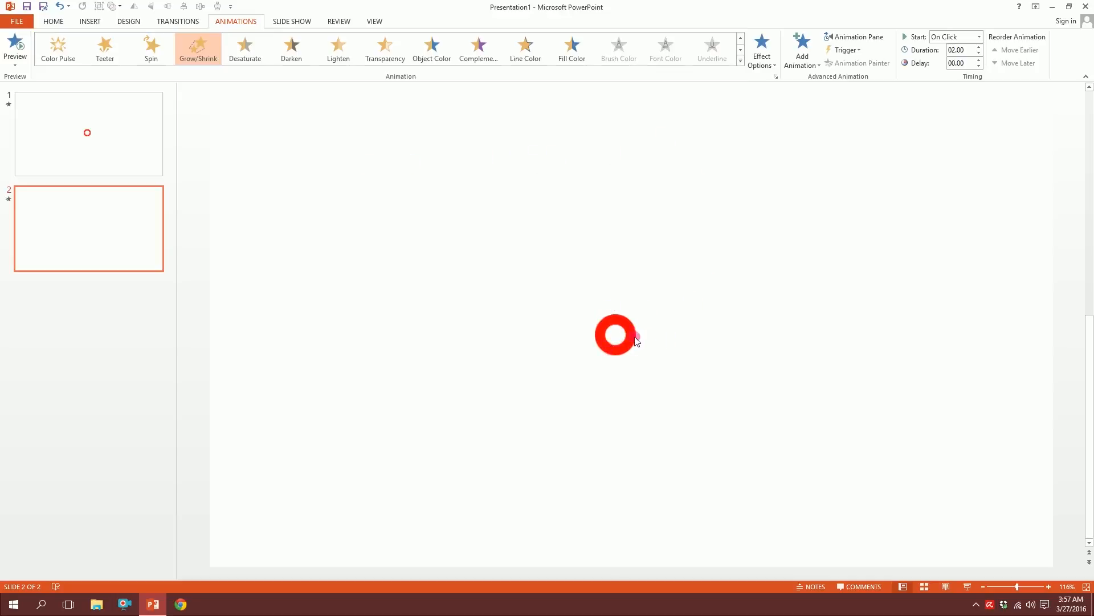
left_click(855, 37)
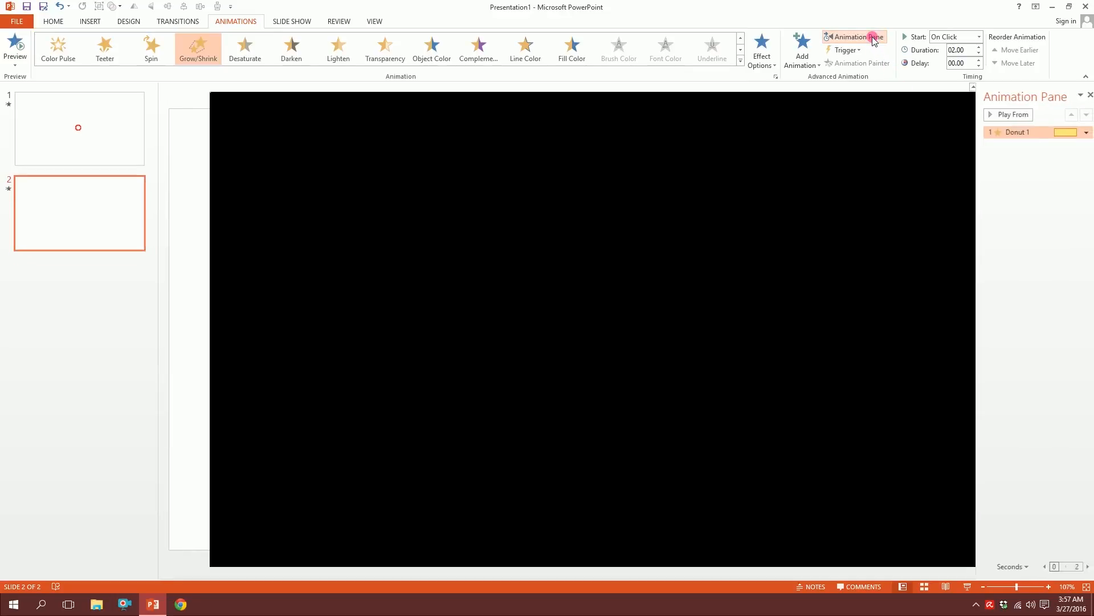
Step: Set the Grow/Shrink effect size to a custom 5000%
left_click(1079, 132)
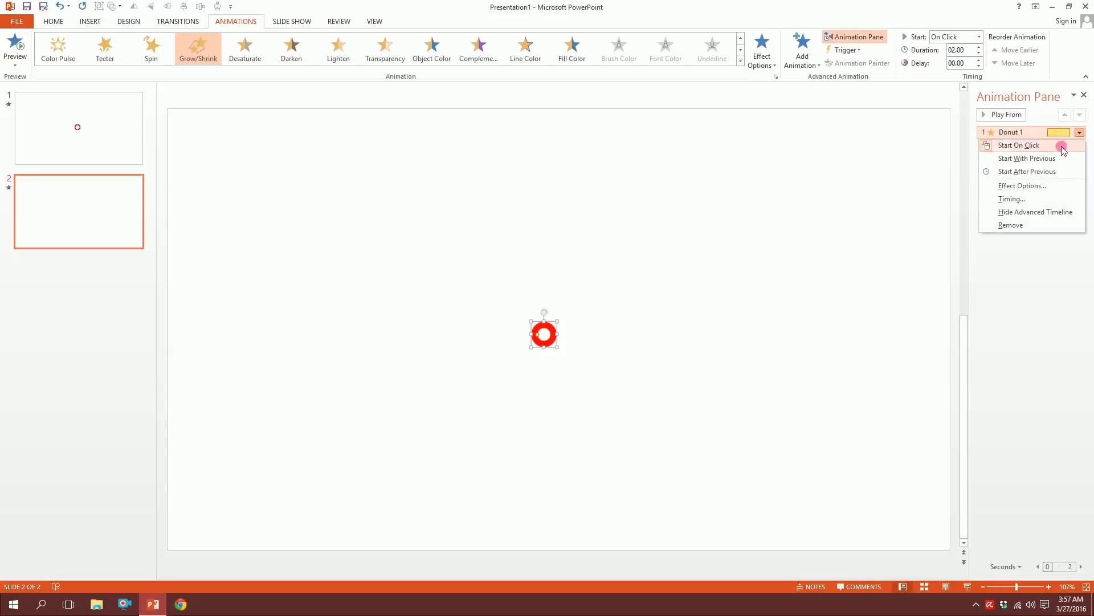
left_click(1022, 186)
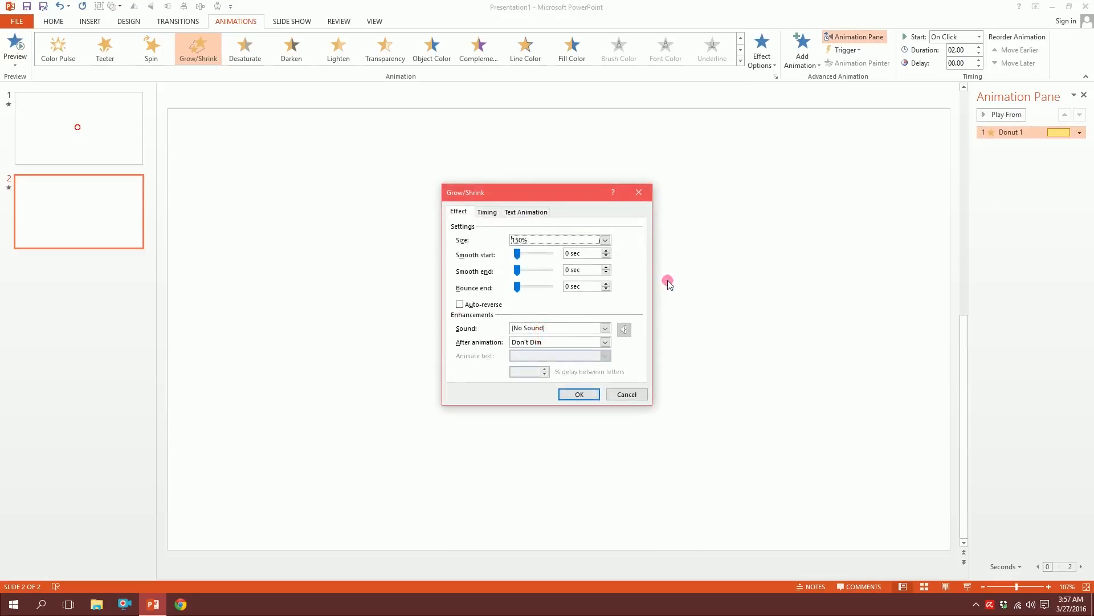
left_click(604, 239)
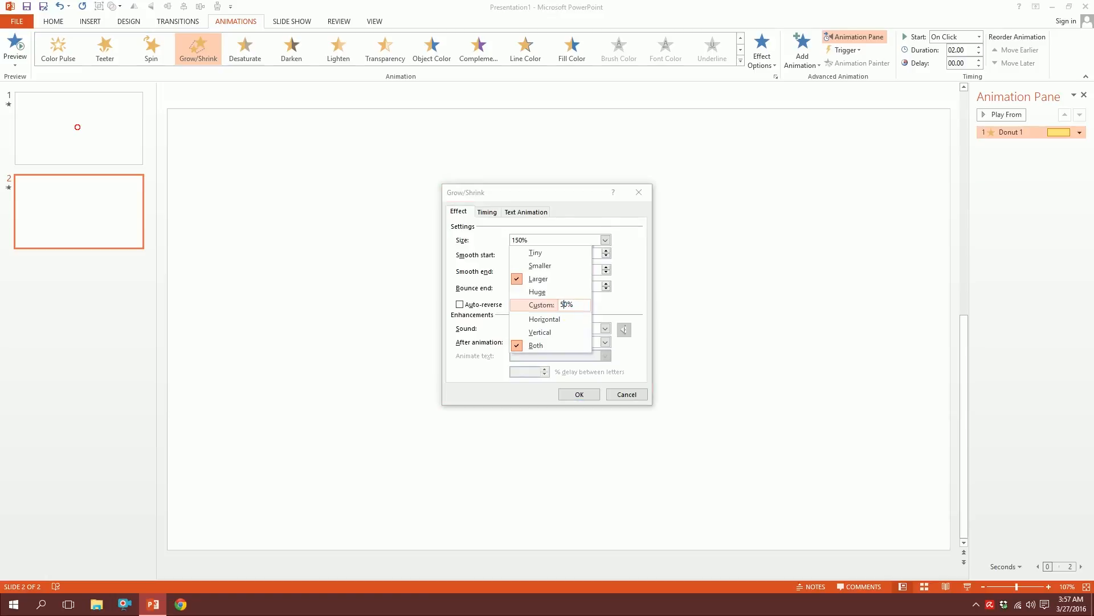
type("5000")
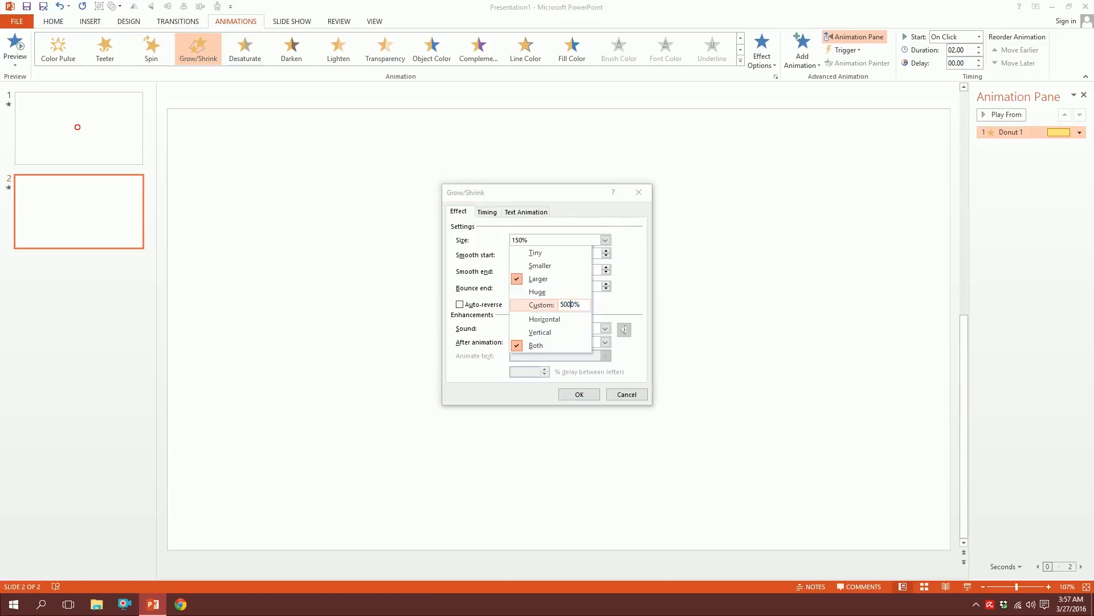
left_click(557, 307)
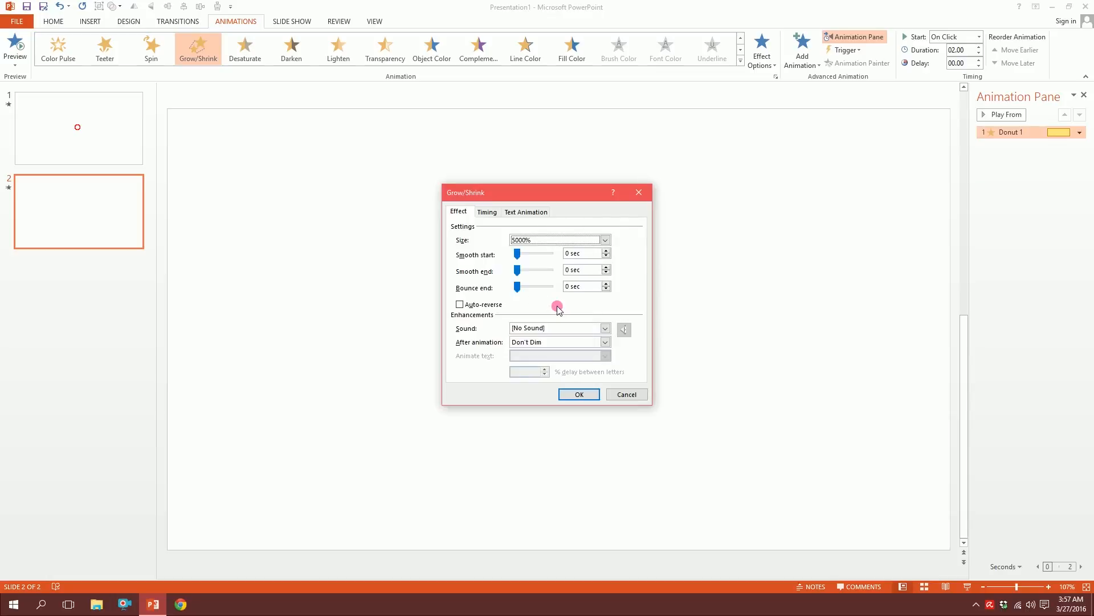
Step: Set the animation's Timing to start With Previous
left_click(486, 212)
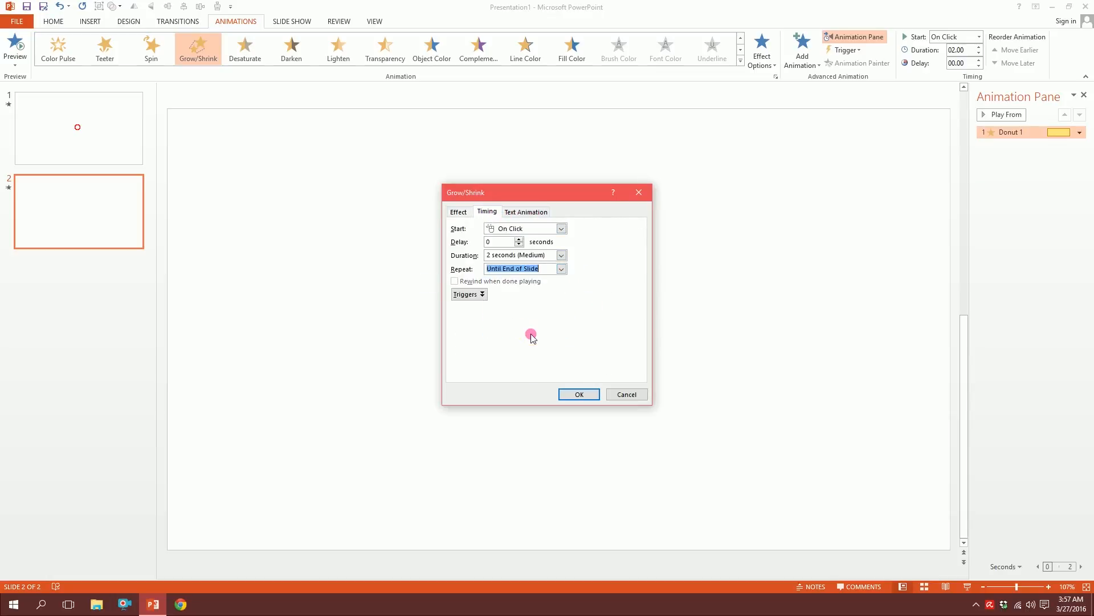
left_click(520, 228)
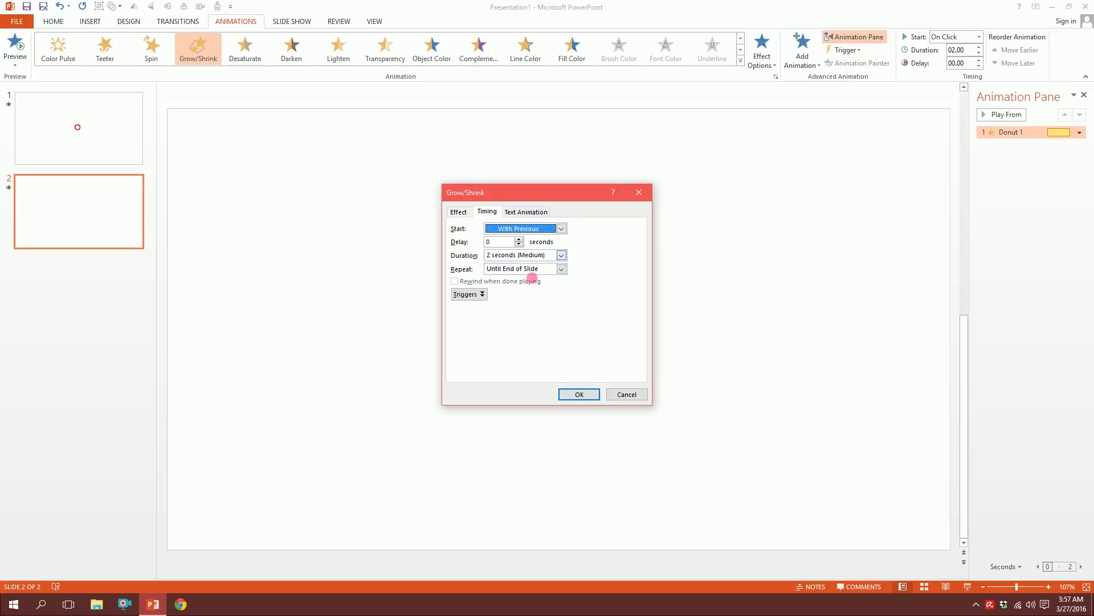
left_click(578, 393)
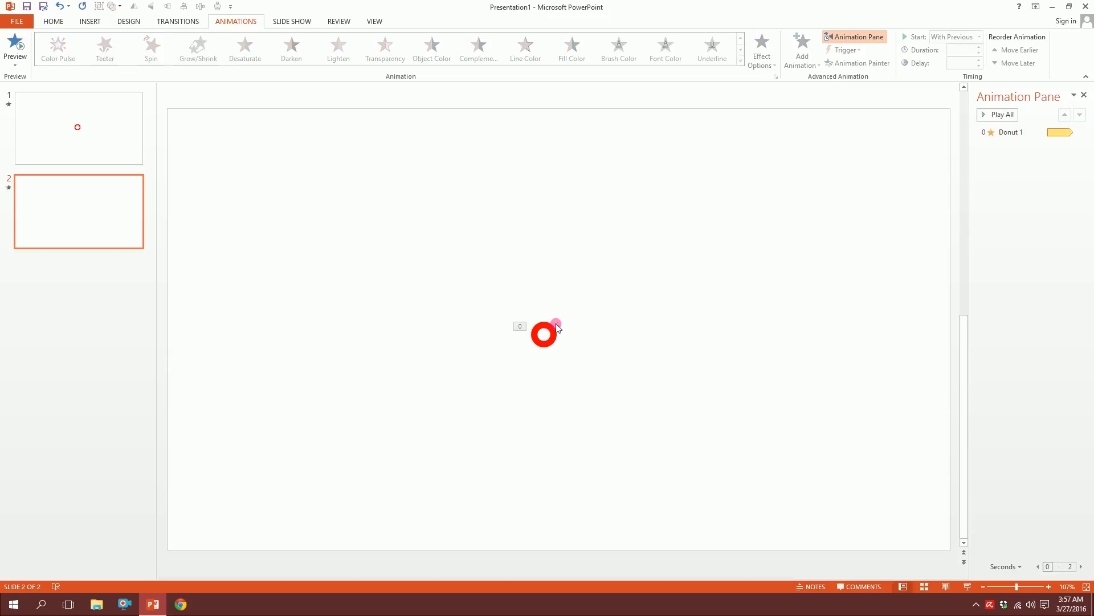
Step: Select the red donut on slide two after the preview
left_click(544, 334)
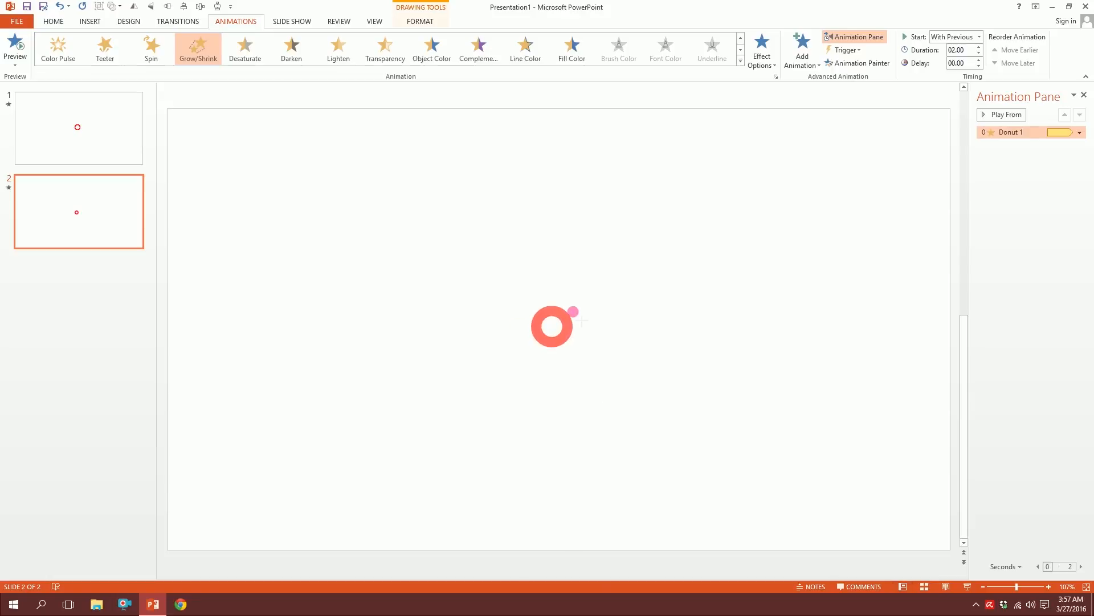
left_click(551, 341)
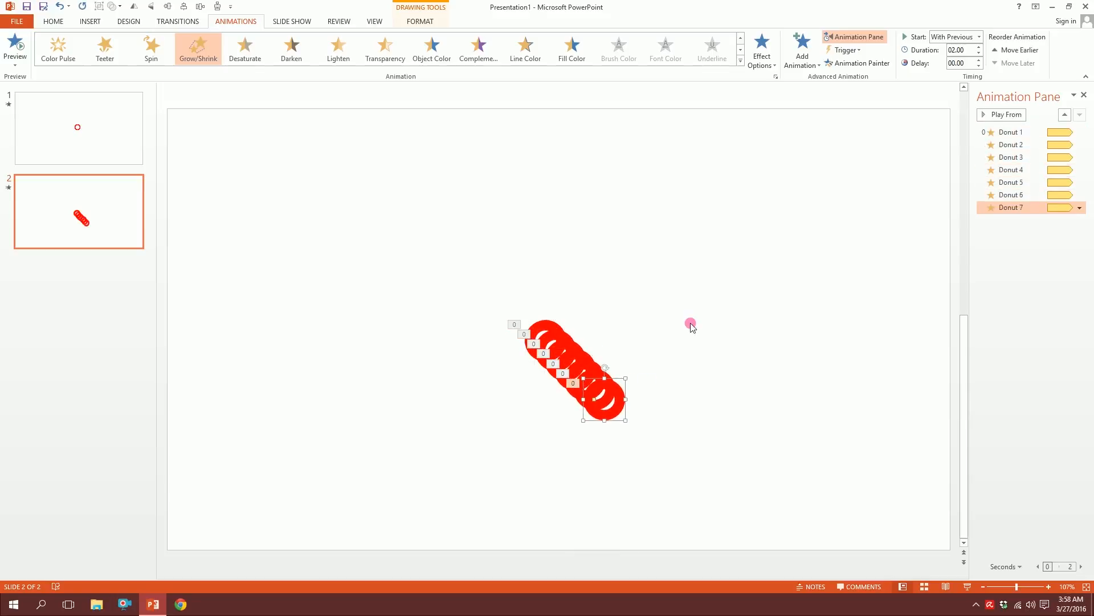
Step: Raise each donut's delay by 0.25 s: Donut 6 1.25, Donut 7 1.50, Donut 8 1.75
left_click(1008, 144)
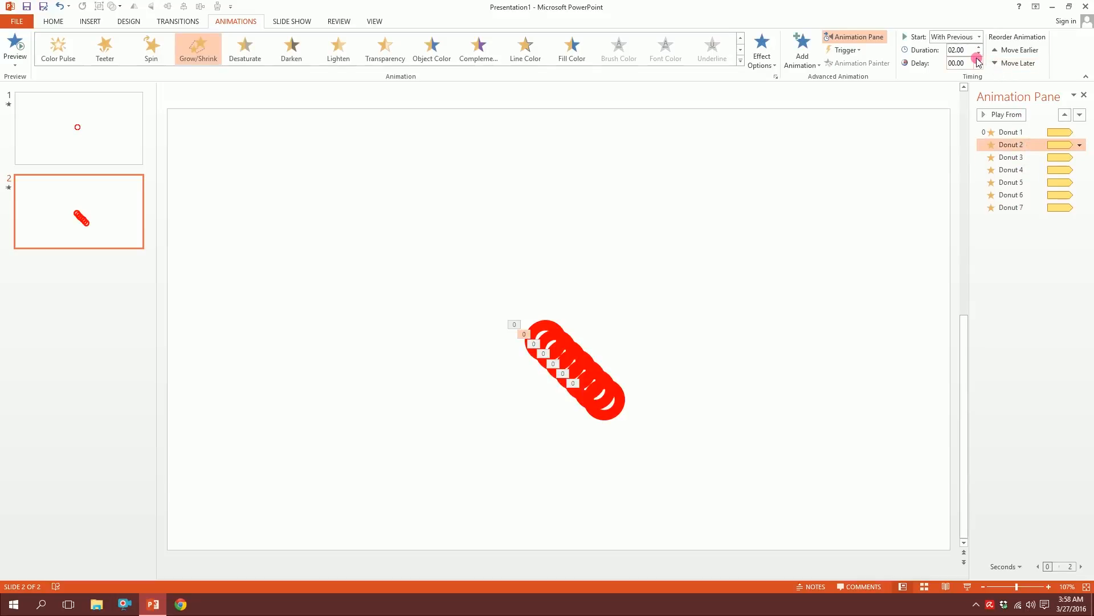
left_click(1011, 157)
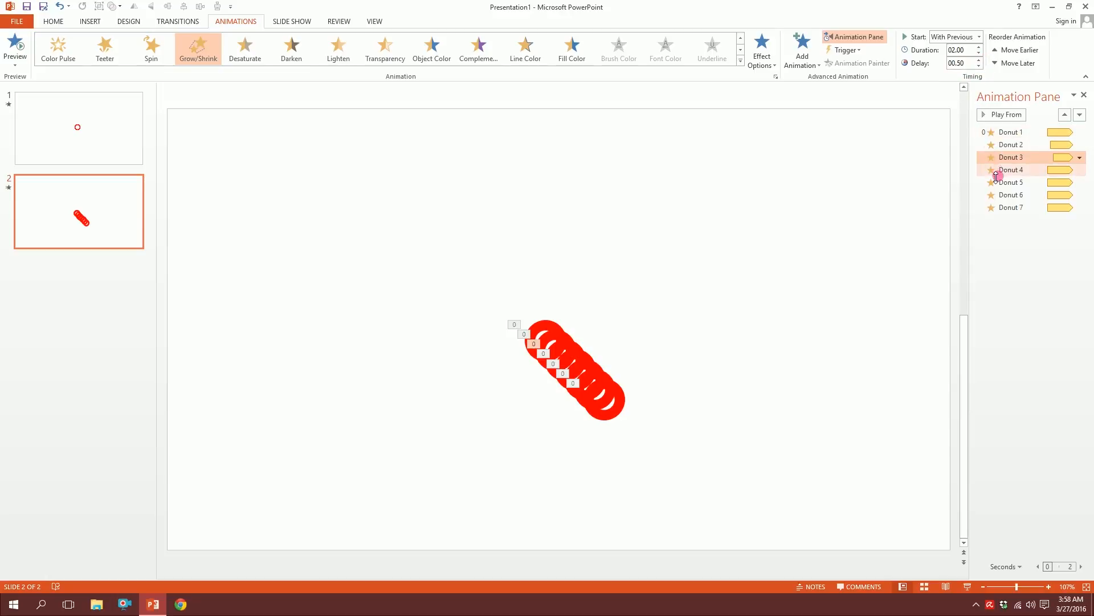
left_click(1010, 170)
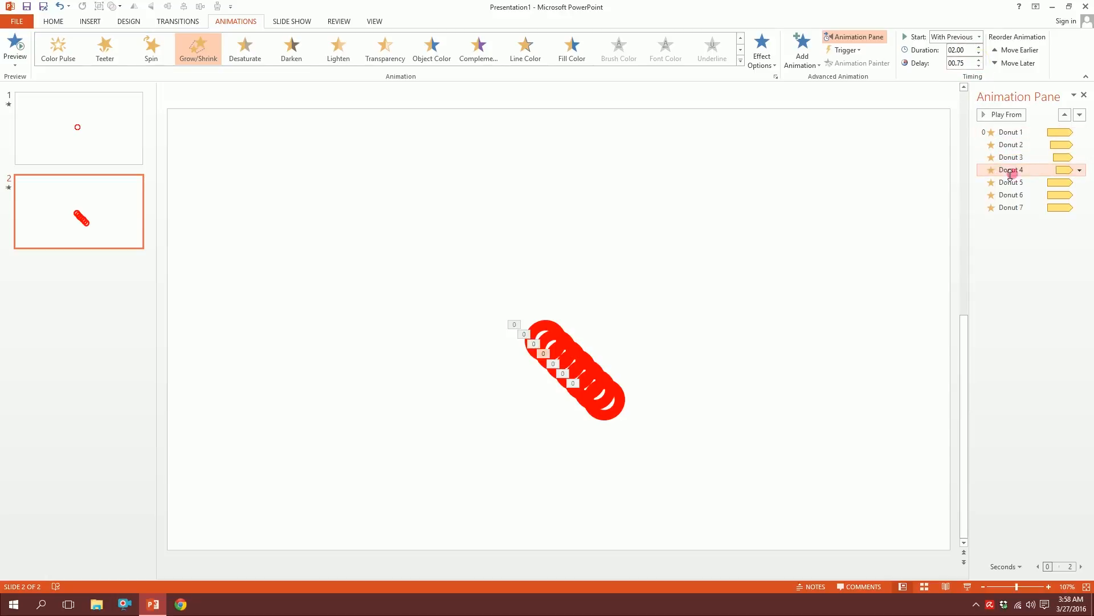
left_click(977, 65)
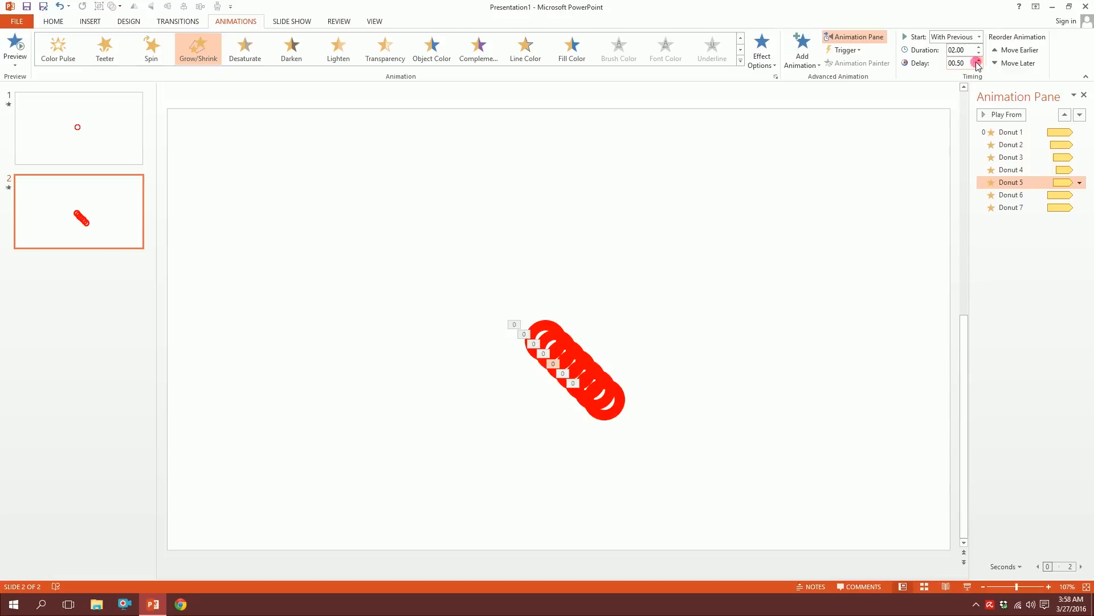
left_click(978, 65)
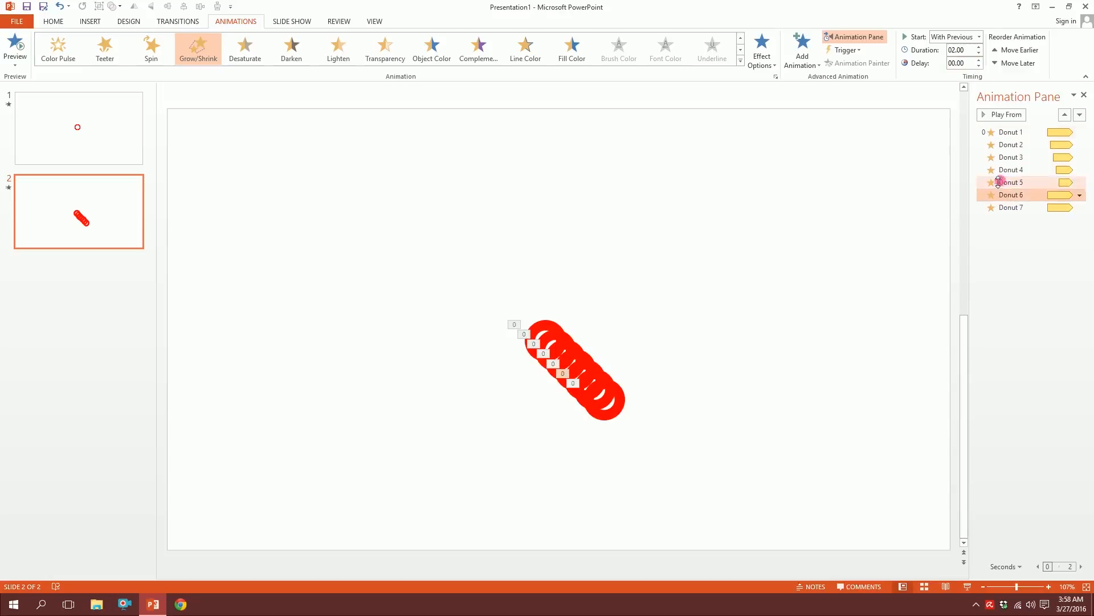
left_click(976, 60)
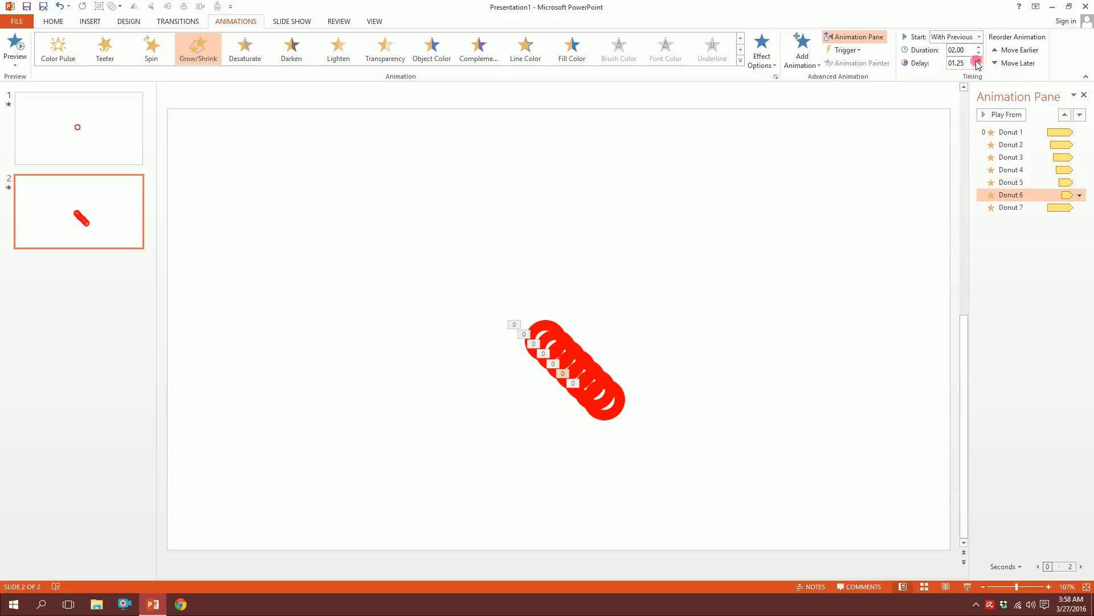
left_click(977, 65)
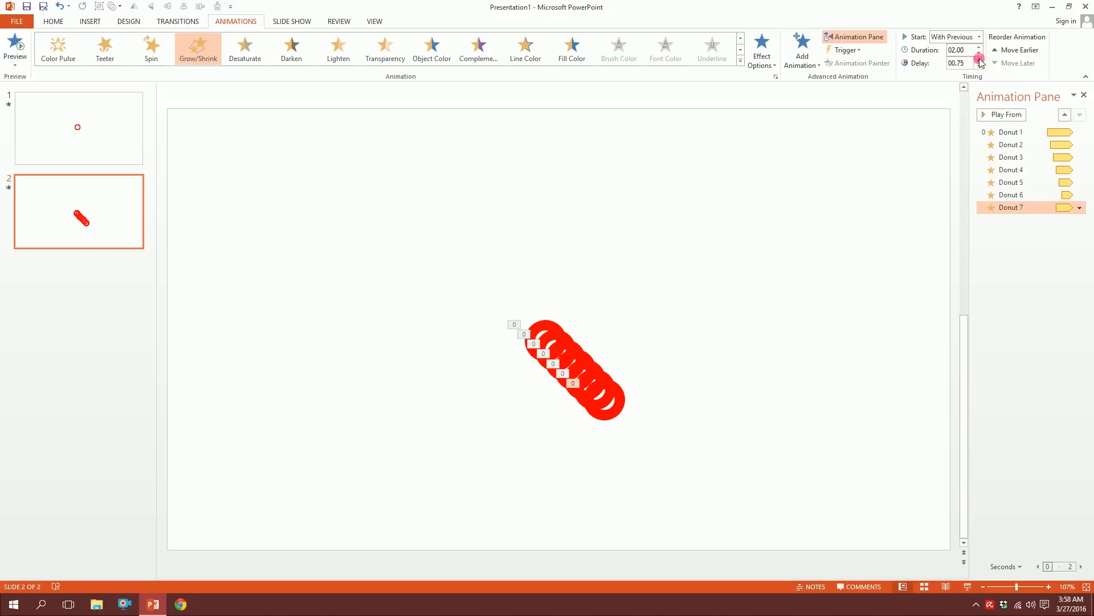
left_click(979, 60)
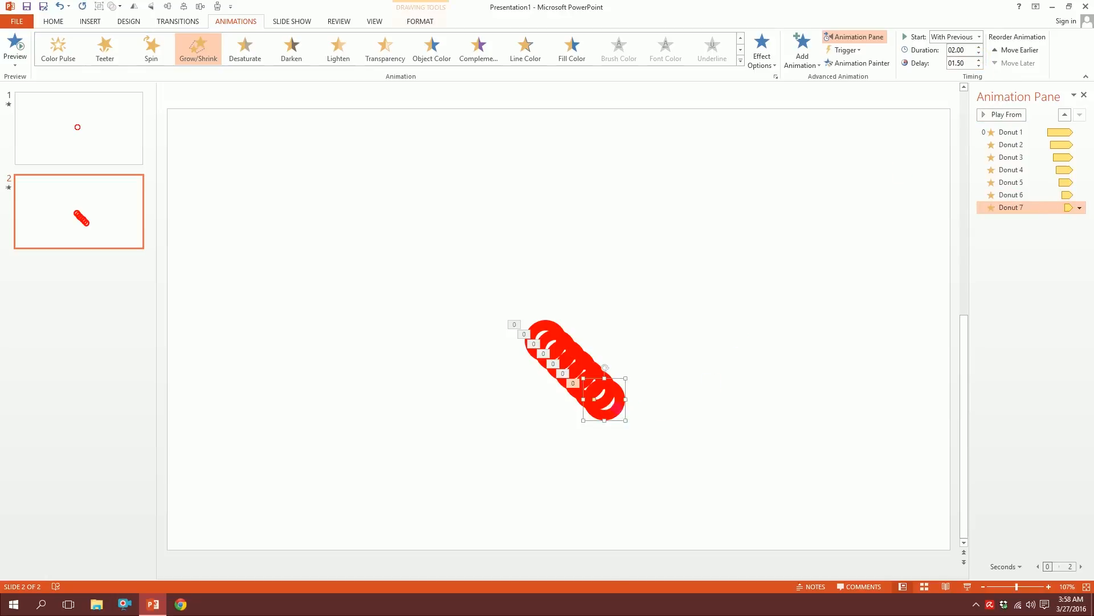
left_click(976, 61)
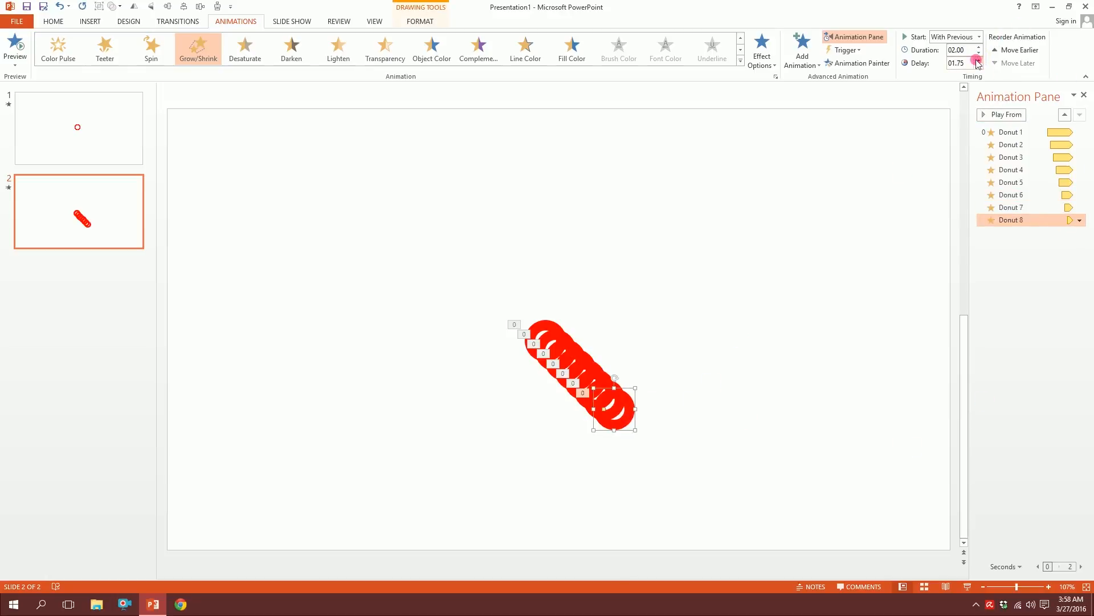
Step: Select all eight donuts and apply Align Center and Align Middle
left_click(529, 294)
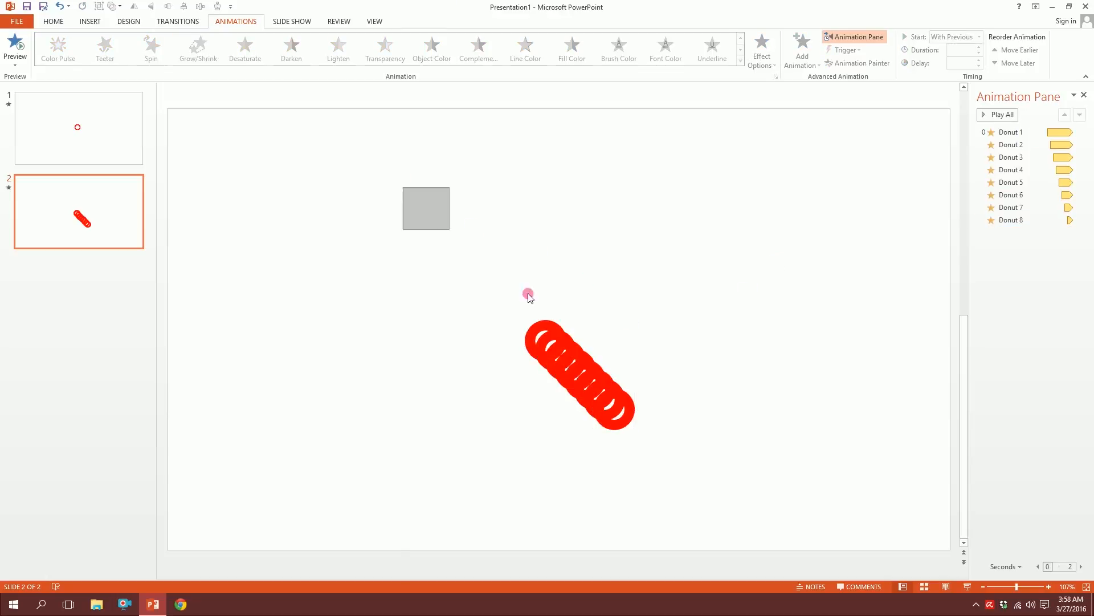
left_click(578, 373)
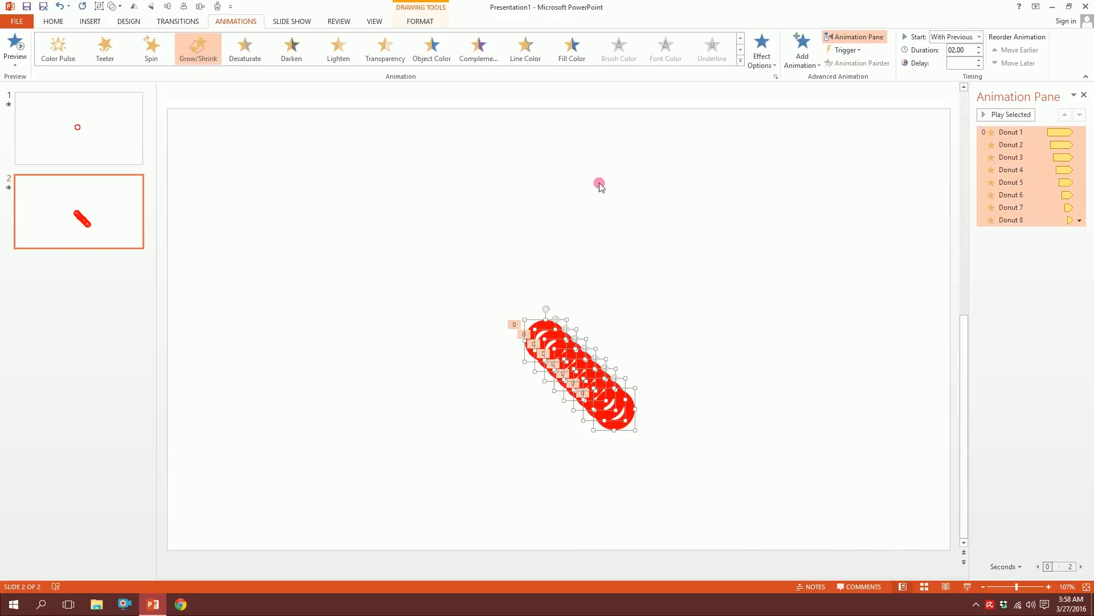
left_click(420, 21)
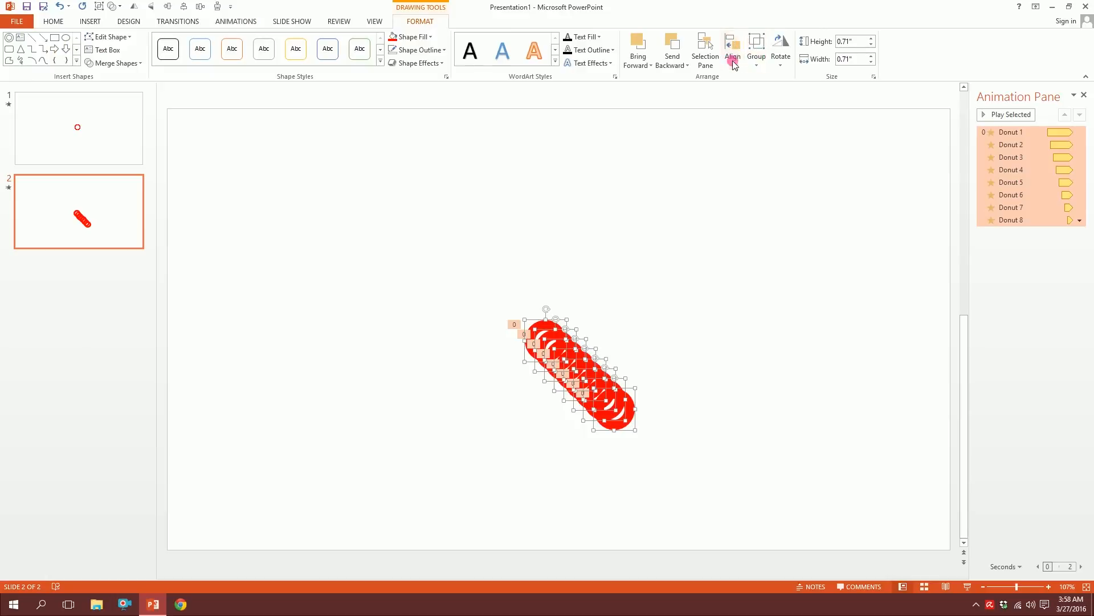
left_click(732, 50)
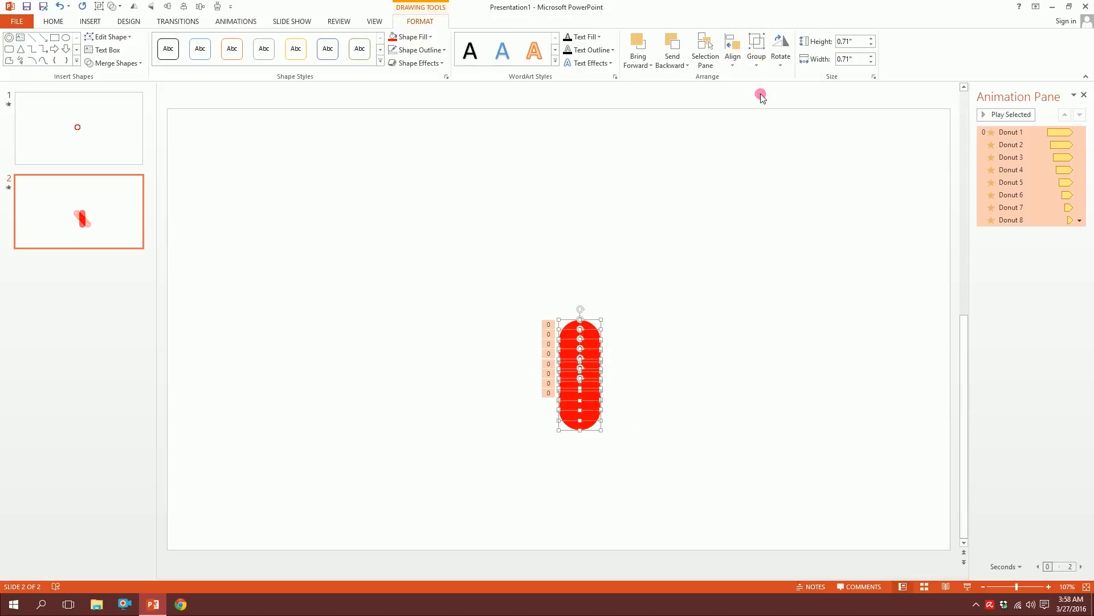
left_click(731, 50)
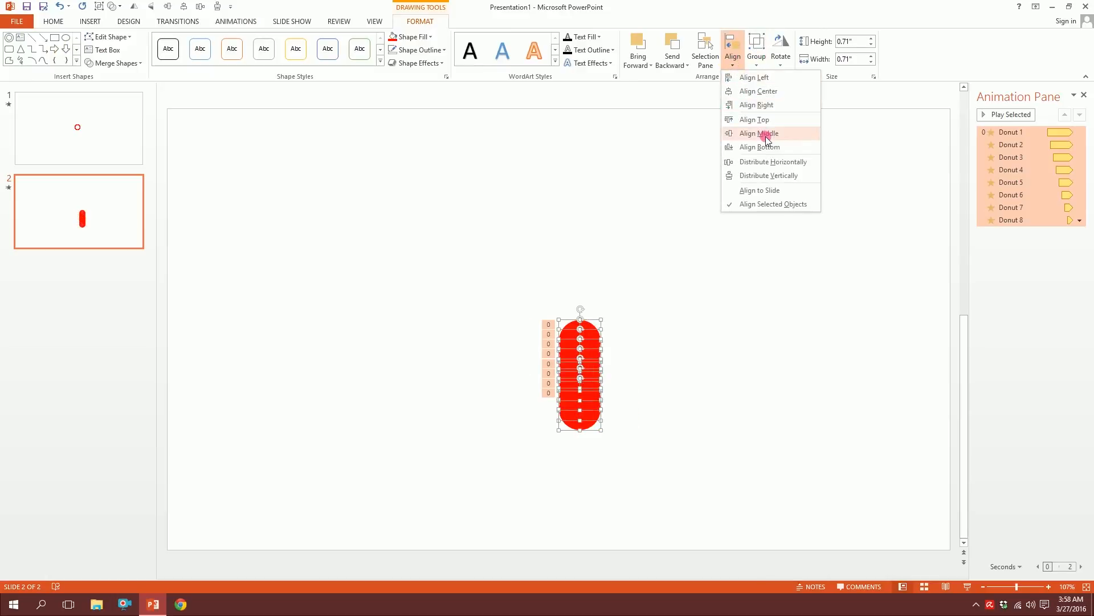
left_click(758, 134)
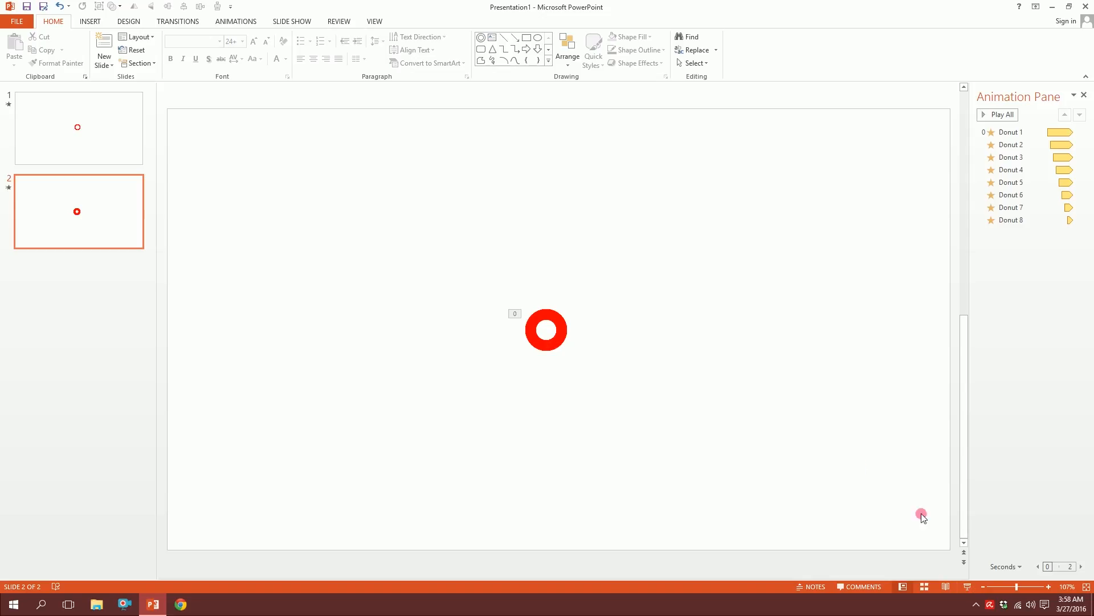
Step: Pull donuts off the pile, reselect all eight, and re-apply Align Middle
left_click(546, 329)
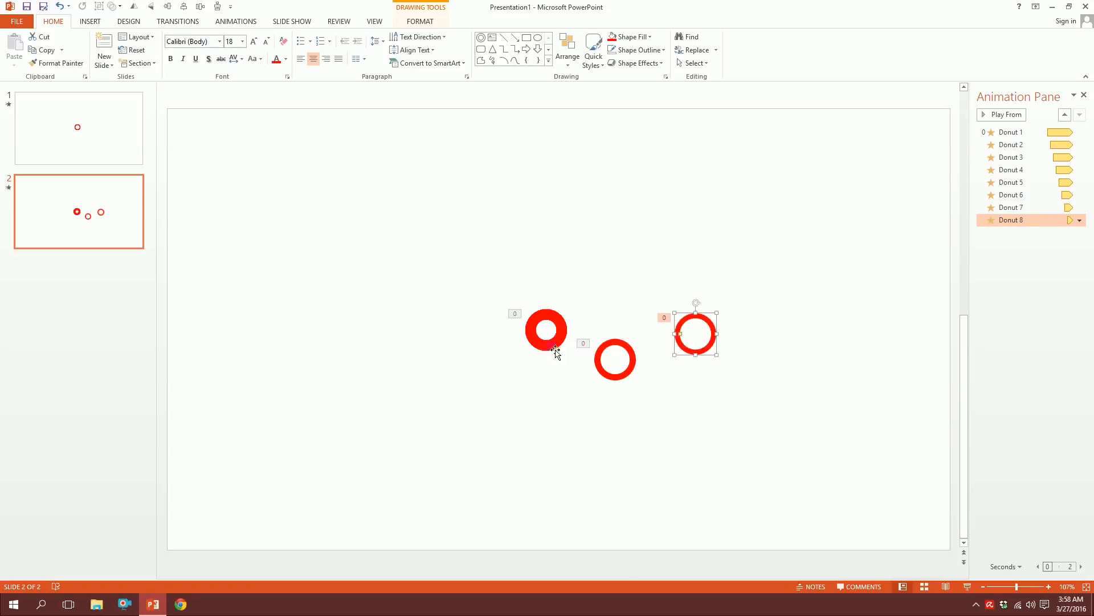
left_click(546, 331)
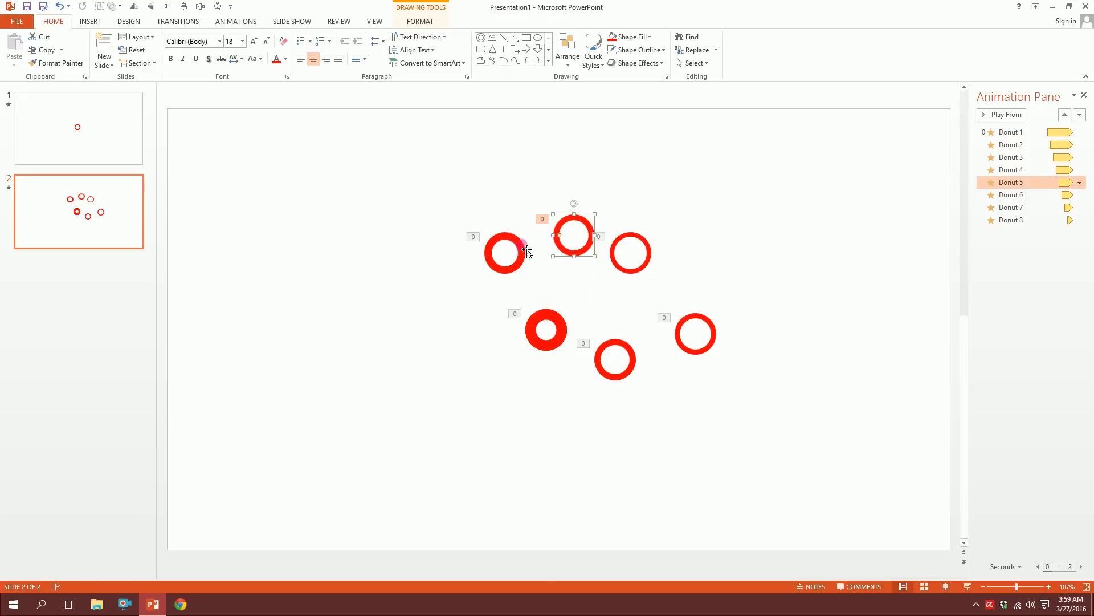
left_click(547, 330)
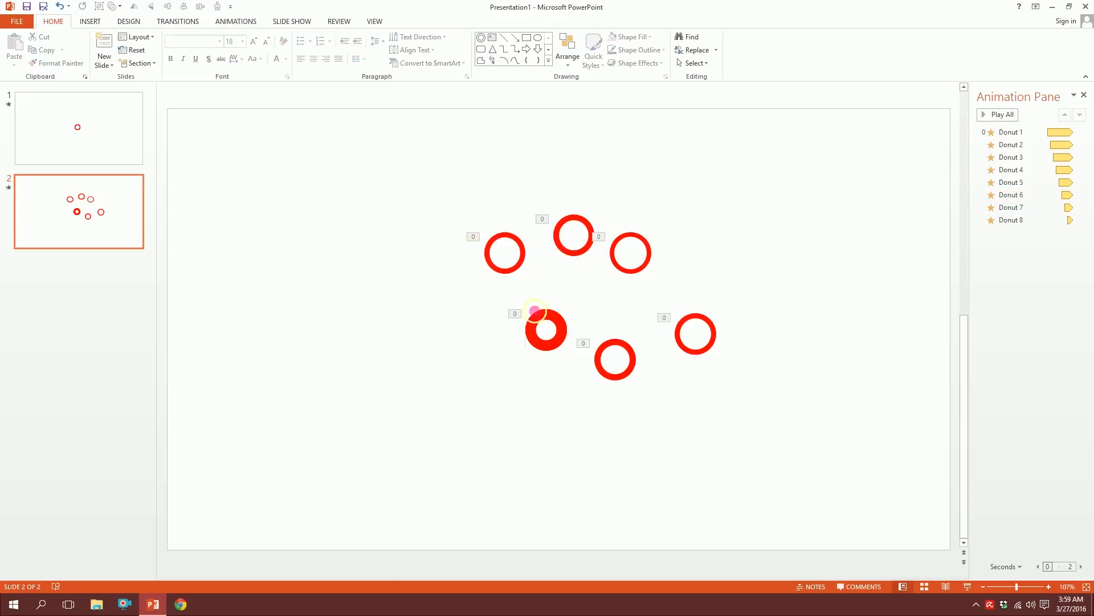
left_click(546, 329)
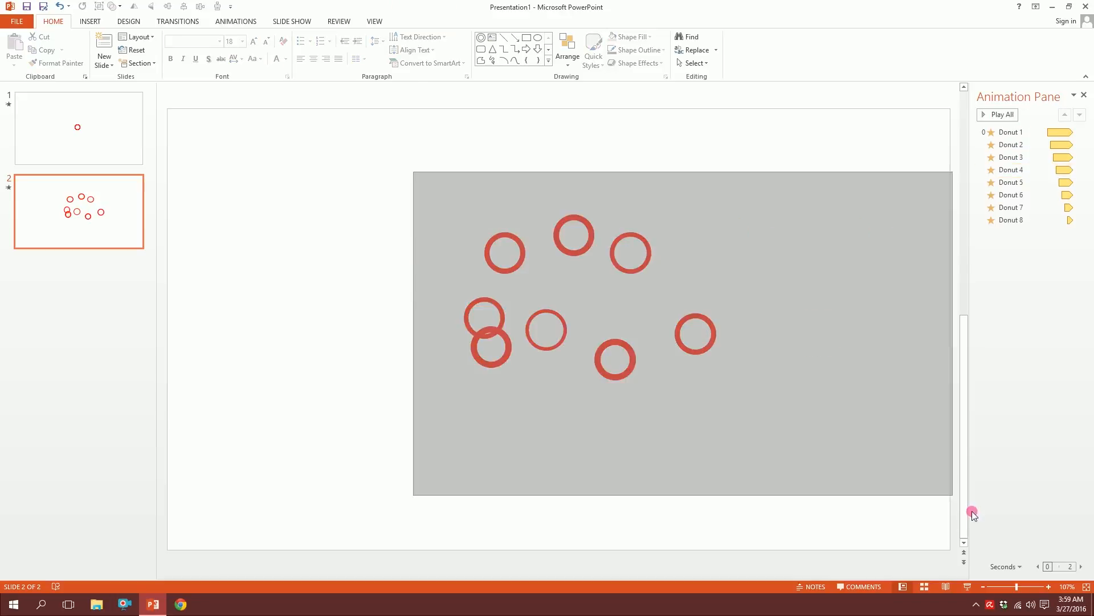
left_click(732, 49)
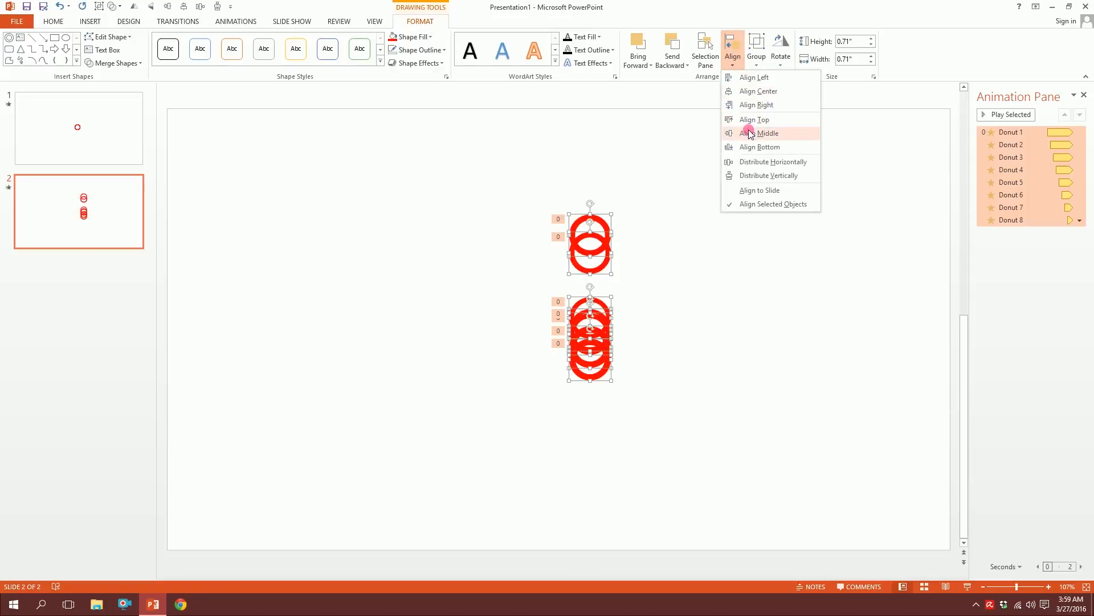
left_click(759, 132)
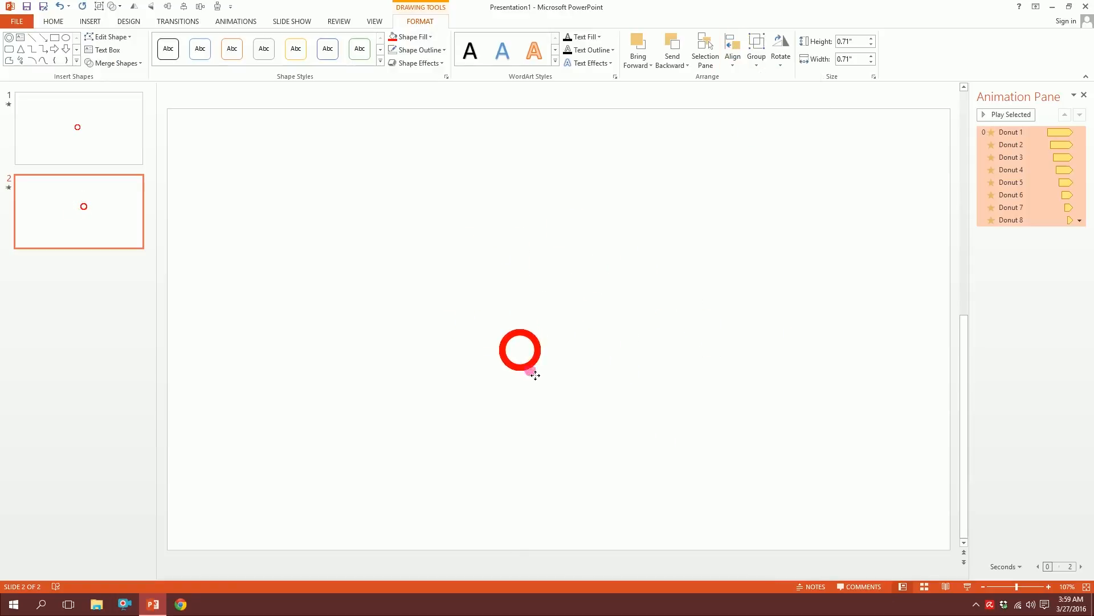